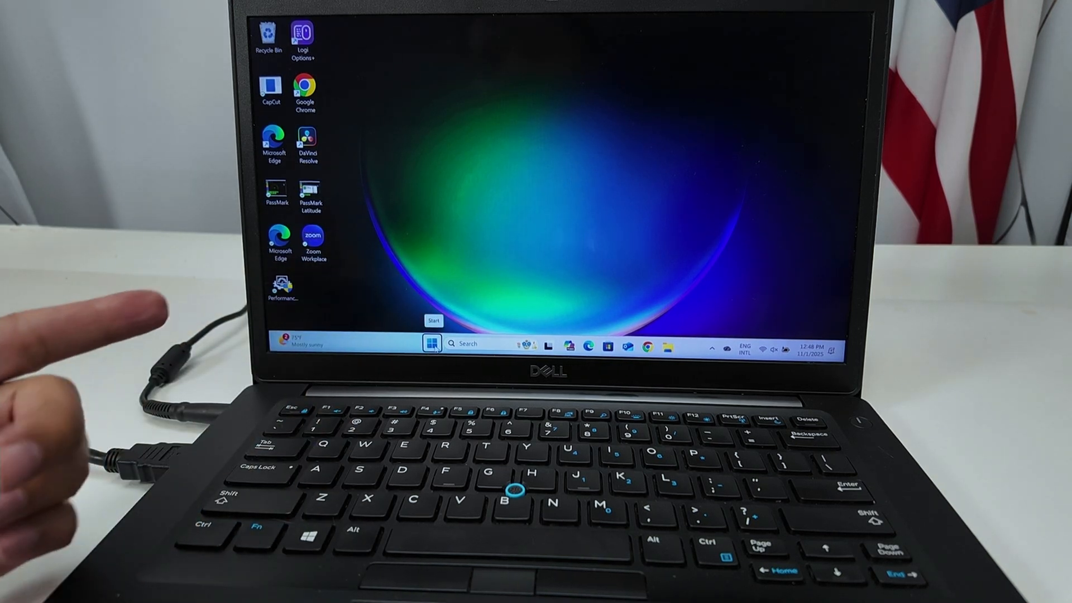
- Bring up the Quick Link menu of system tools from the Start button
{"action": "right_click", "coordinate": [431, 342]}
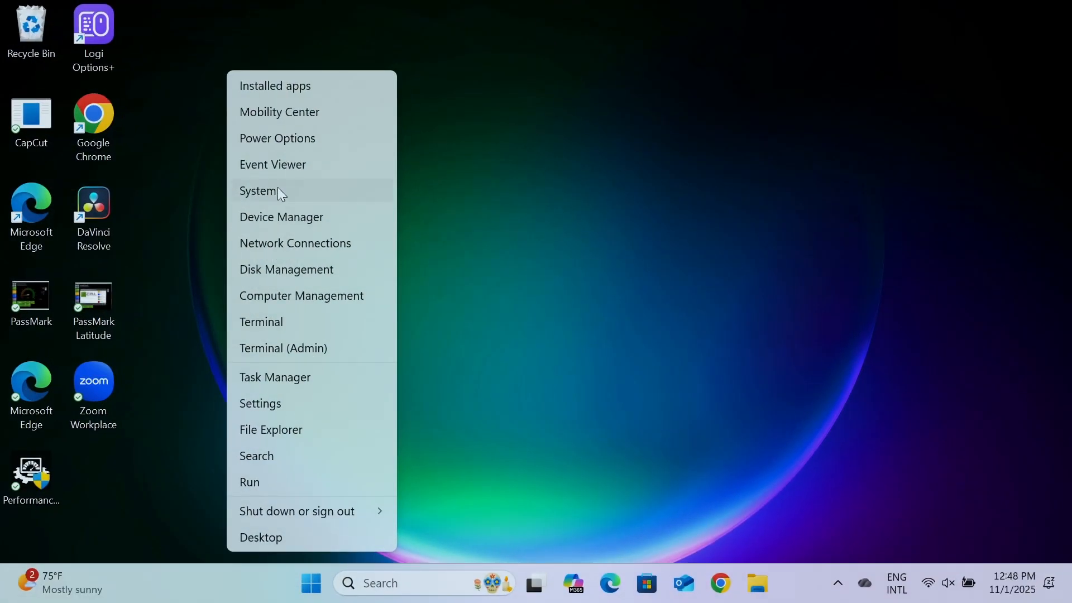
- Show the System About page reporting 8.00 GB installed RAM, storage, graphics and processor
{"action": "left_click", "coordinate": [258, 190]}
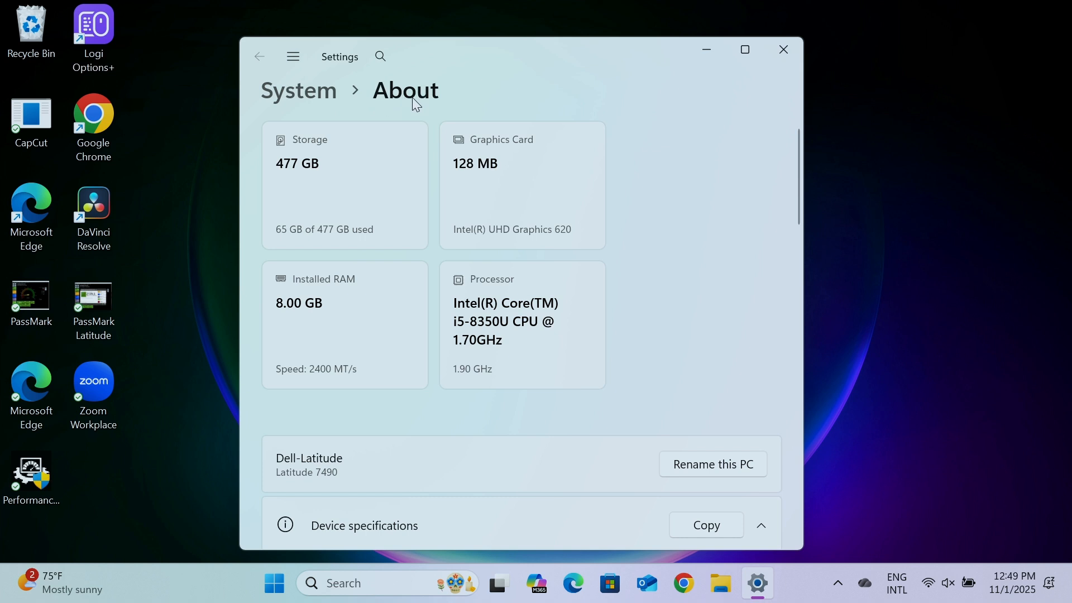
{"action": "mouse_move", "coordinate": [364, 161]}
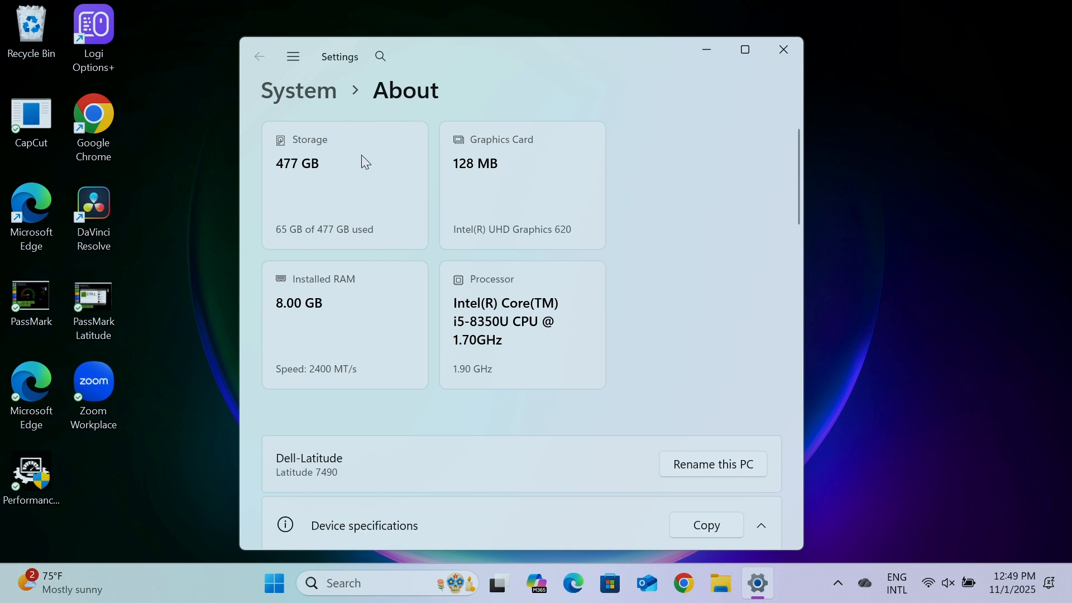
{"action": "mouse_move", "coordinate": [527, 199]}
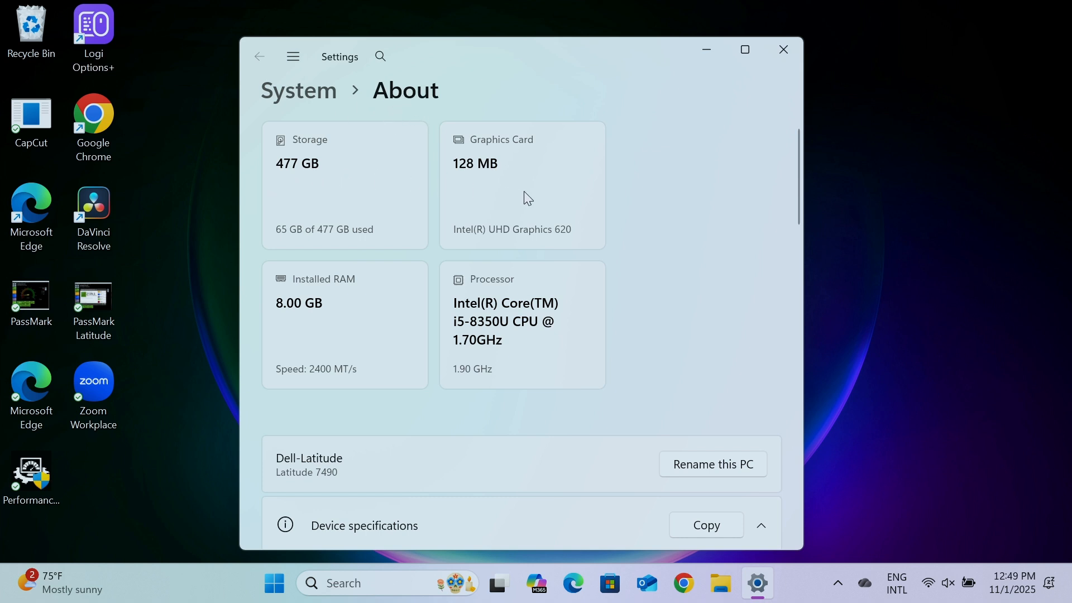
{"action": "mouse_move", "coordinate": [349, 309]}
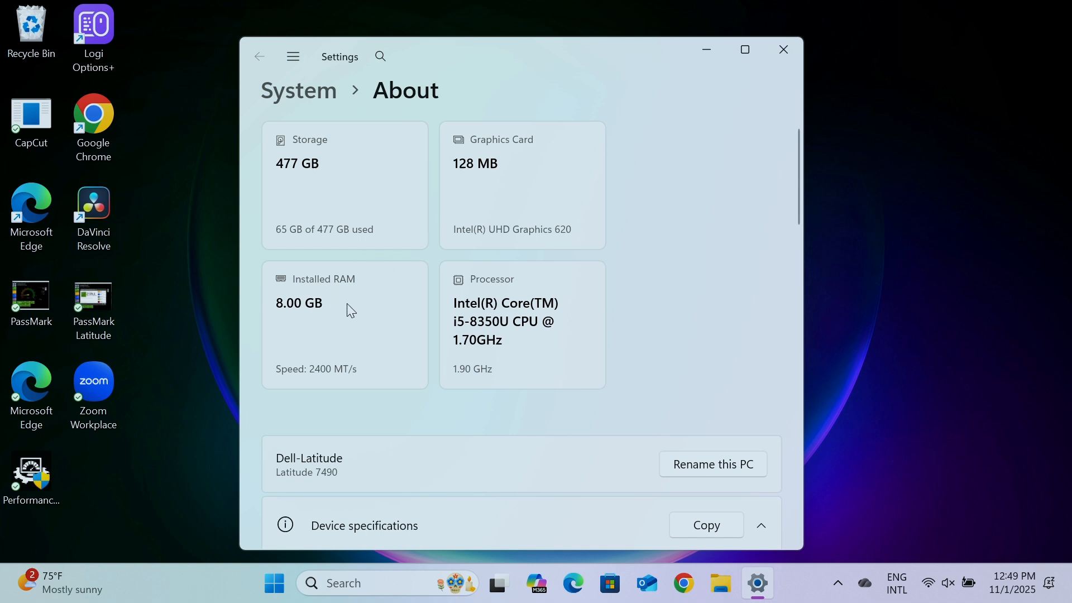
{"action": "mouse_move", "coordinate": [350, 322]}
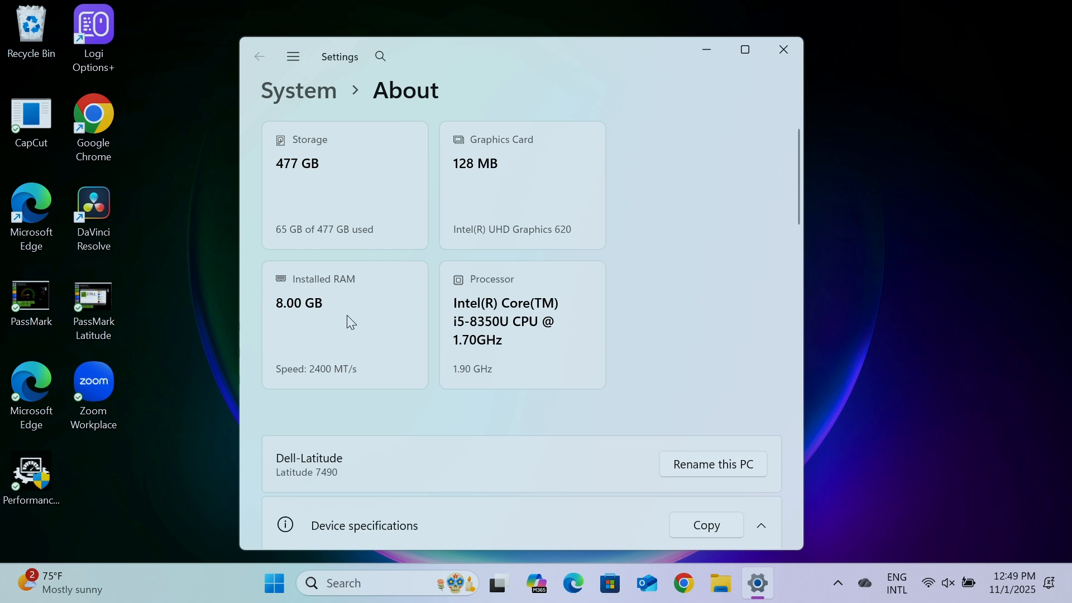
{"action": "mouse_move", "coordinate": [356, 93]}
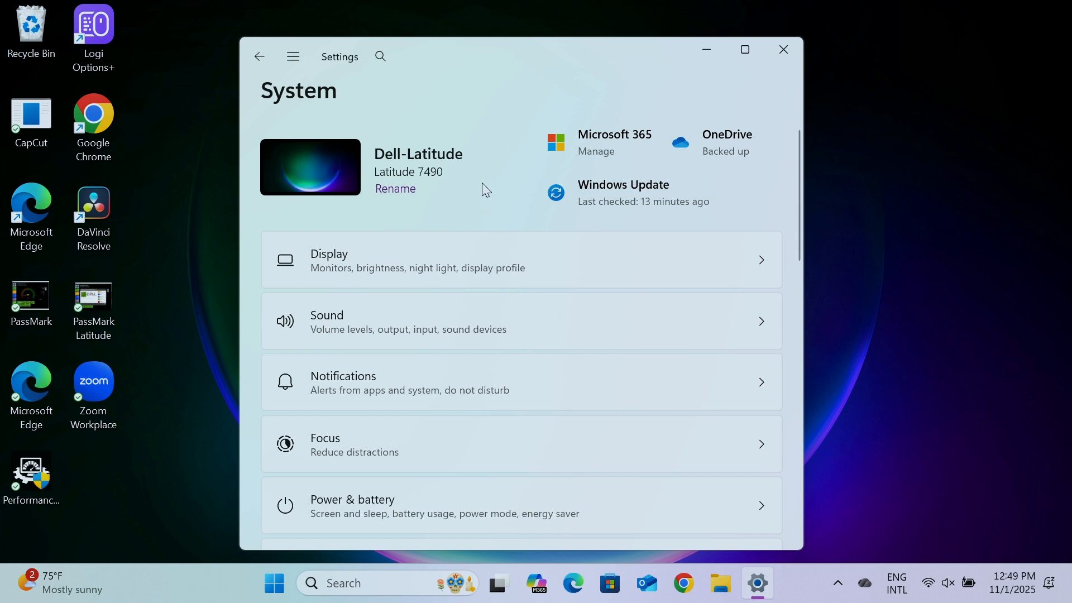
{"action": "scroll", "scroll_direction": "down", "scroll_amount": 3}
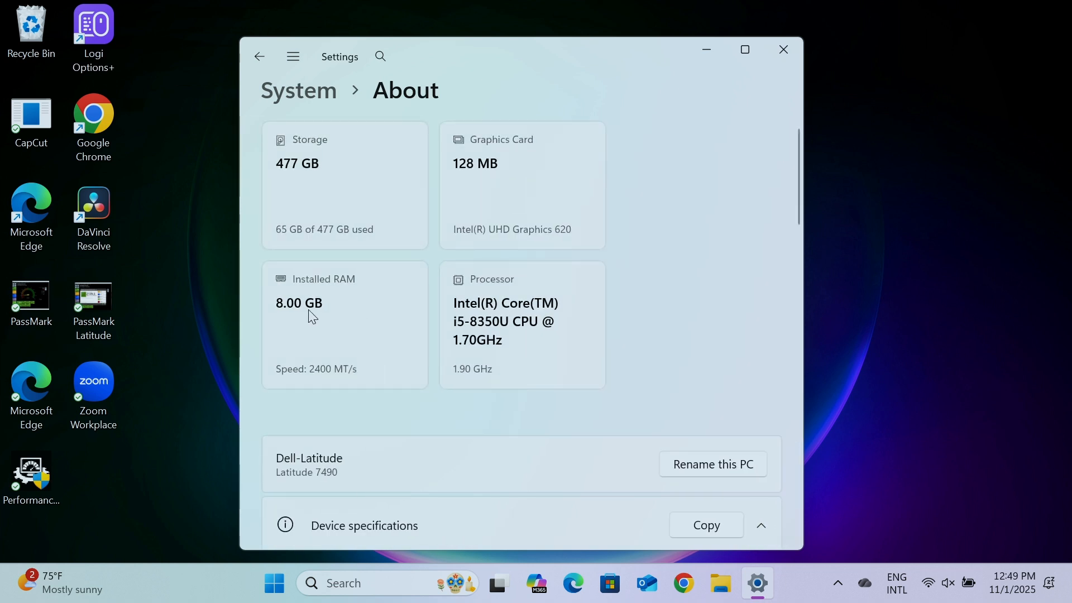
{"action": "mouse_move", "coordinate": [446, 267]}
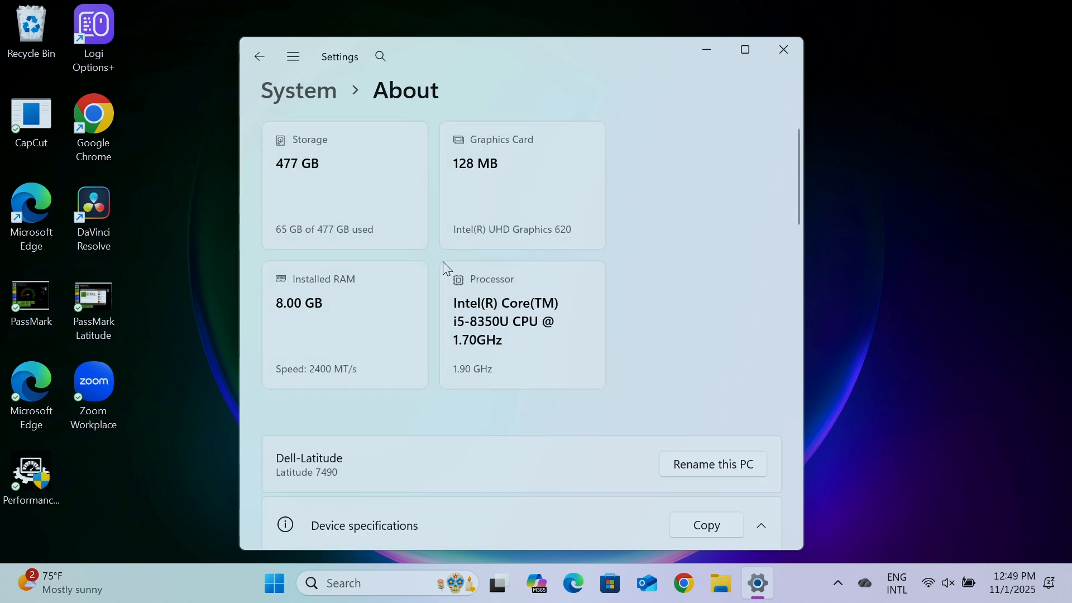
- Close Settings and shut down the laptop via the Quick Link power options
{"action": "left_click", "coordinate": [782, 50]}
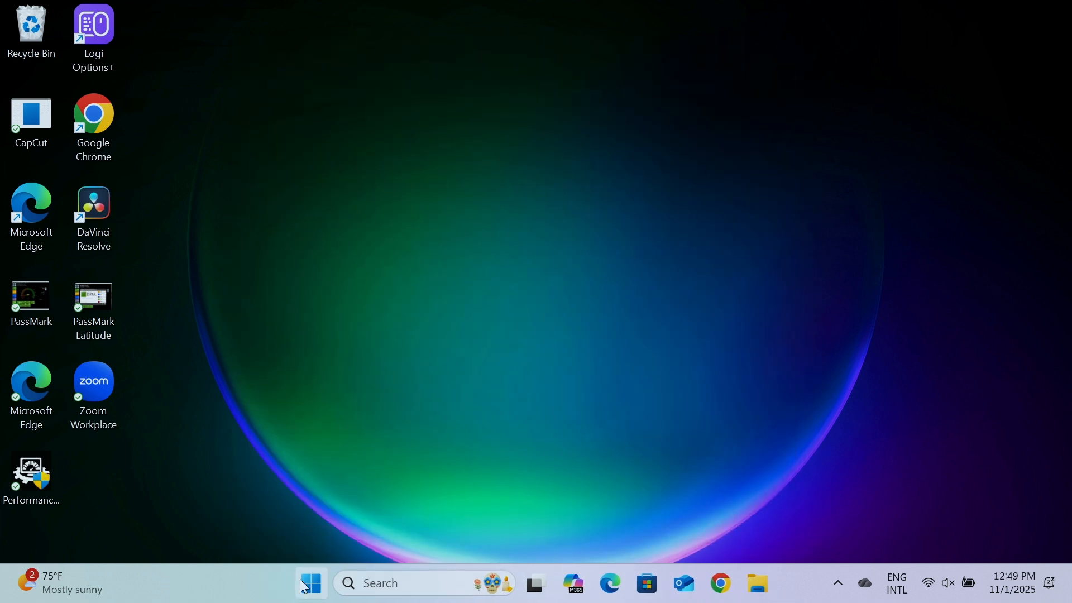
{"action": "right_click", "coordinate": [310, 582]}
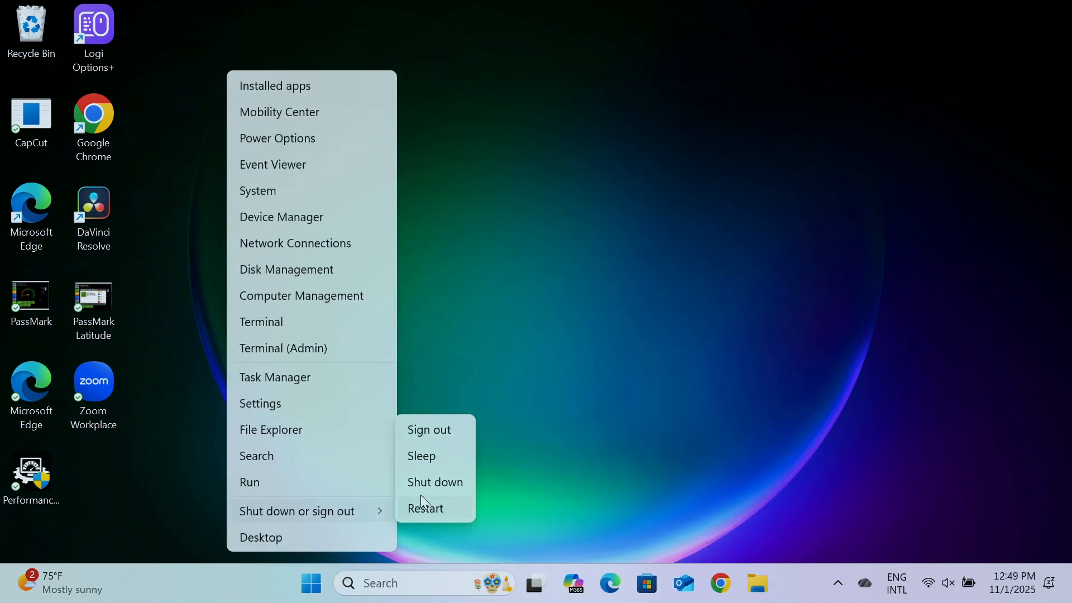
{"action": "left_click", "coordinate": [434, 482]}
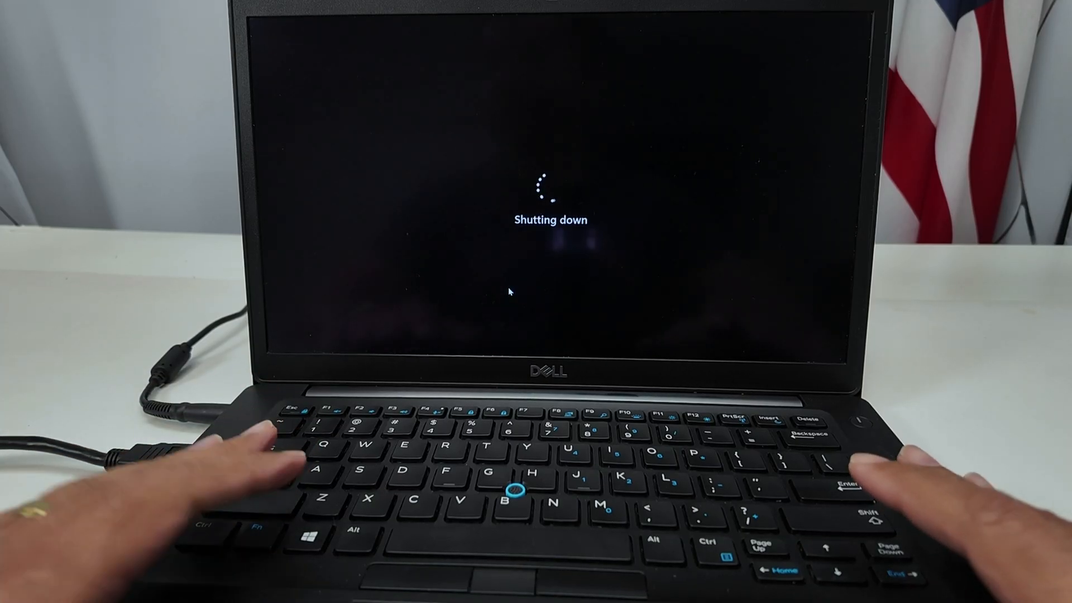